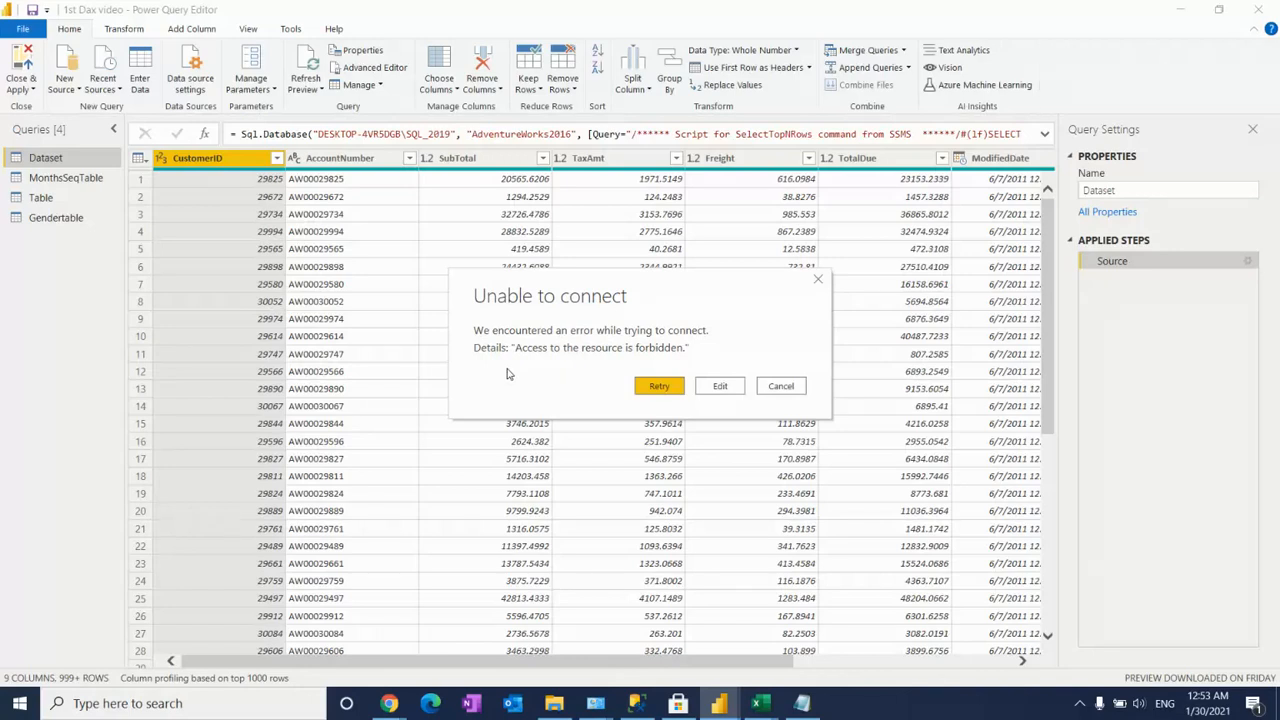
{"action": "mouse_move", "coordinate": [518, 362]}
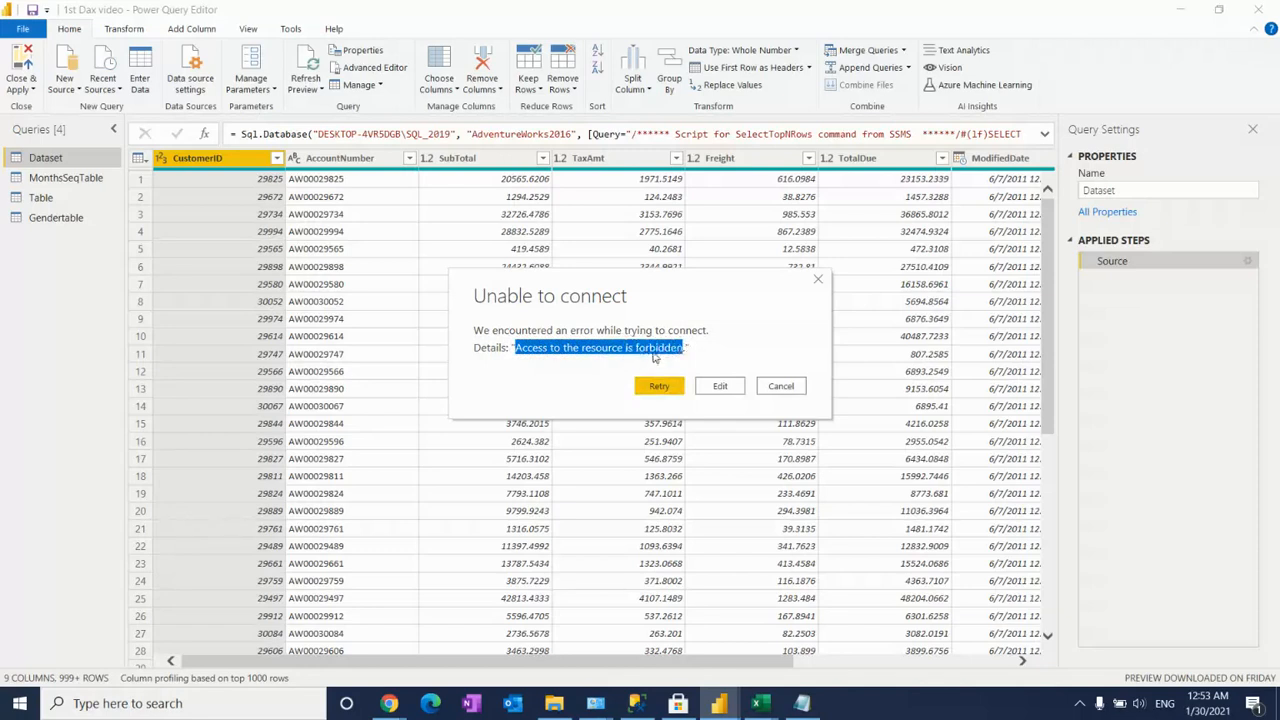
{"action": "mouse_move", "coordinate": [676, 358]}
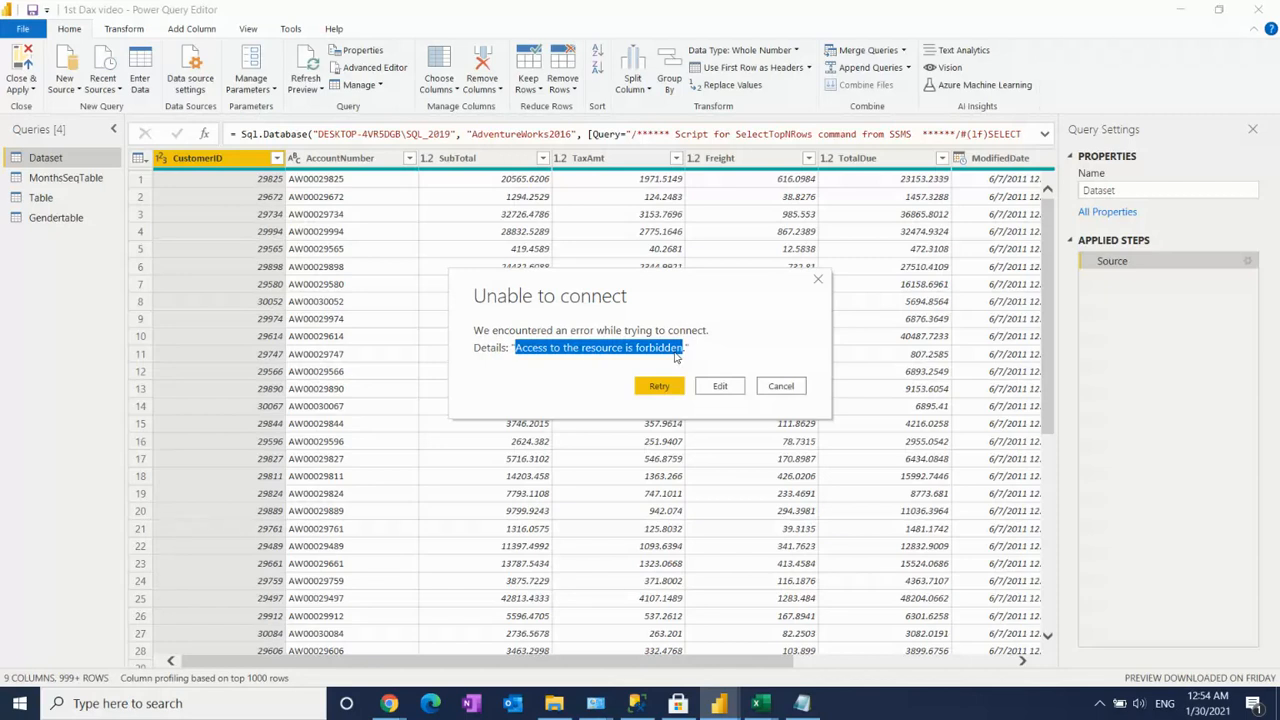
{"action": "mouse_move", "coordinate": [787, 401]}
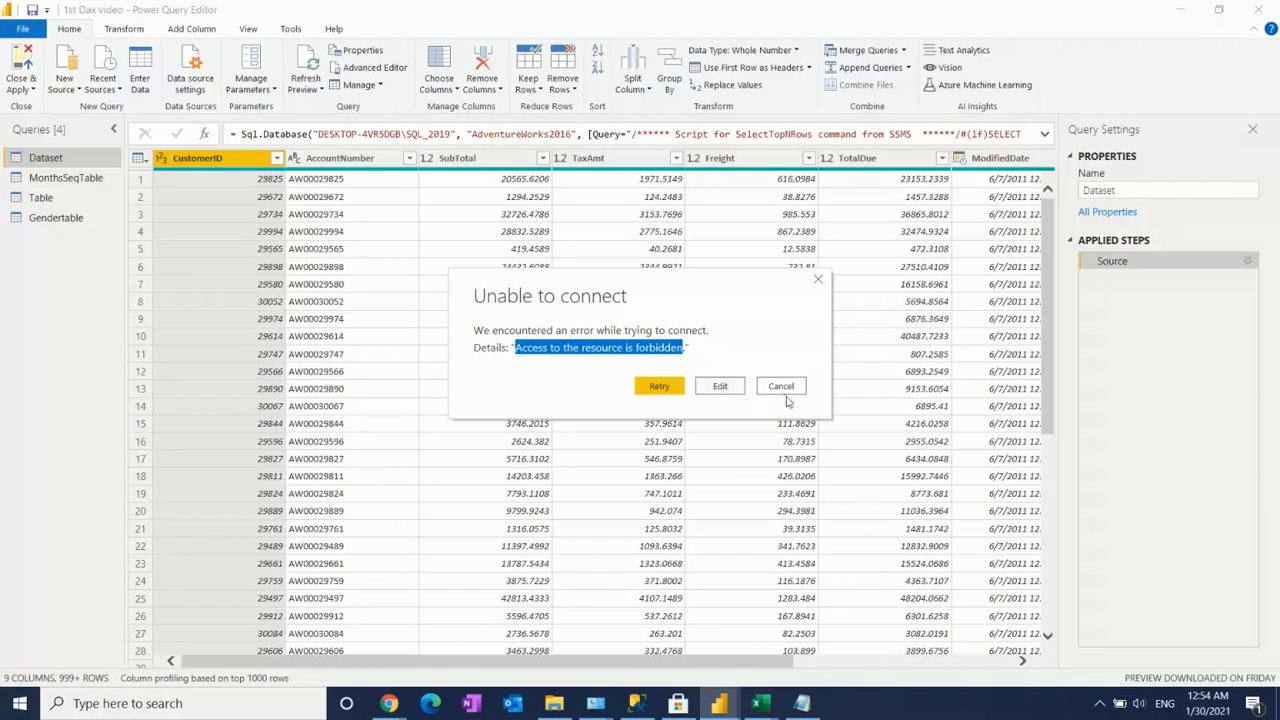
Step: Cancel the connection error, then clear and confirm removal of all global data source permissions
{"action": "left_click", "coordinate": [780, 386]}
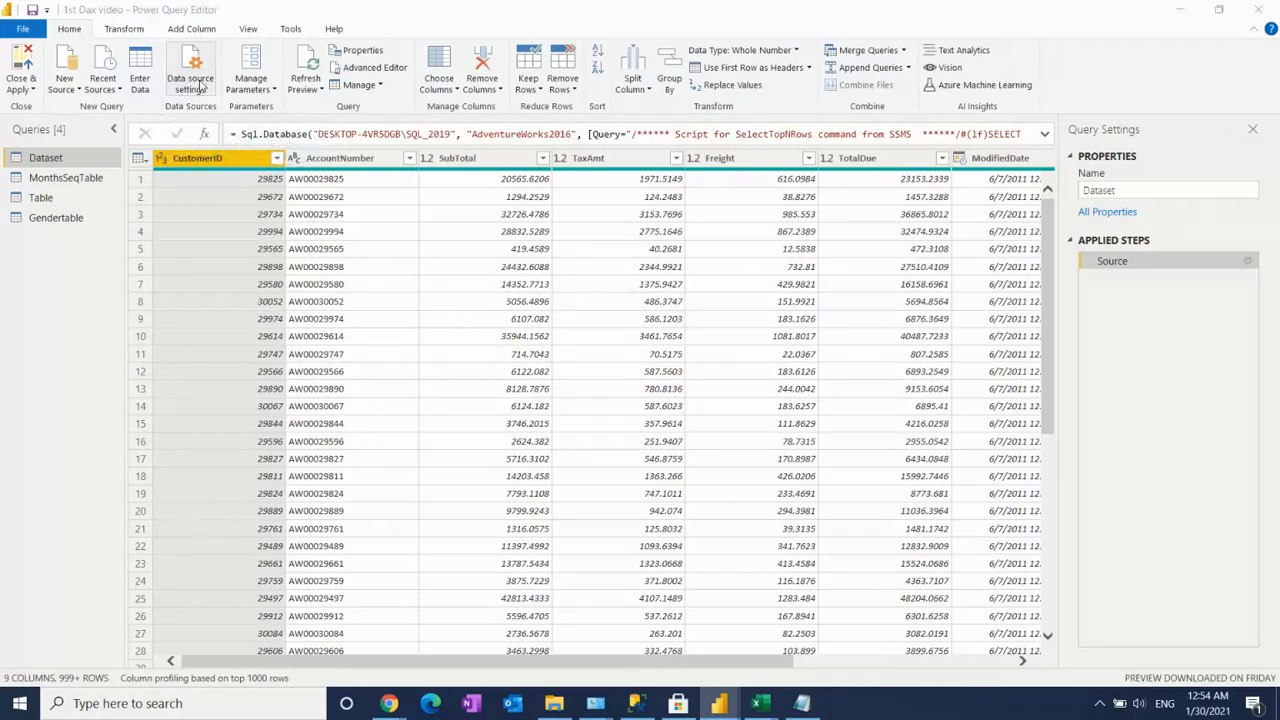
{"action": "left_click", "coordinate": [190, 70]}
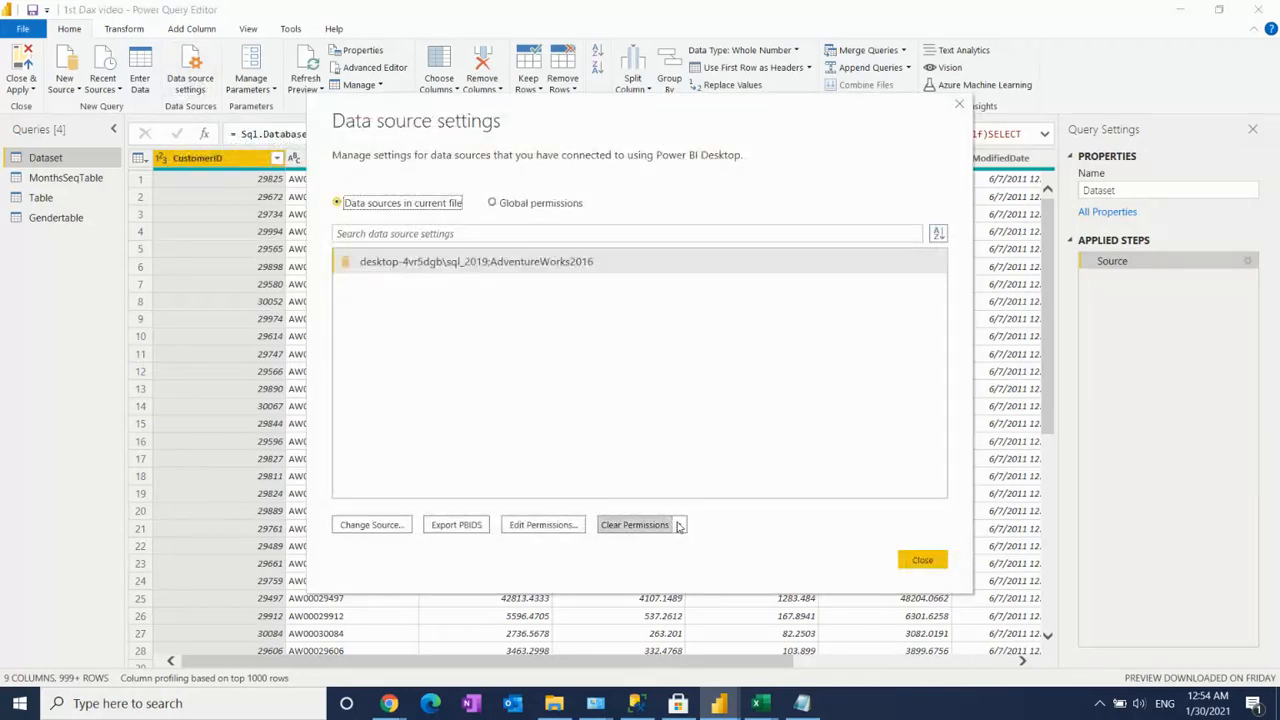
{"action": "left_click", "coordinate": [678, 524]}
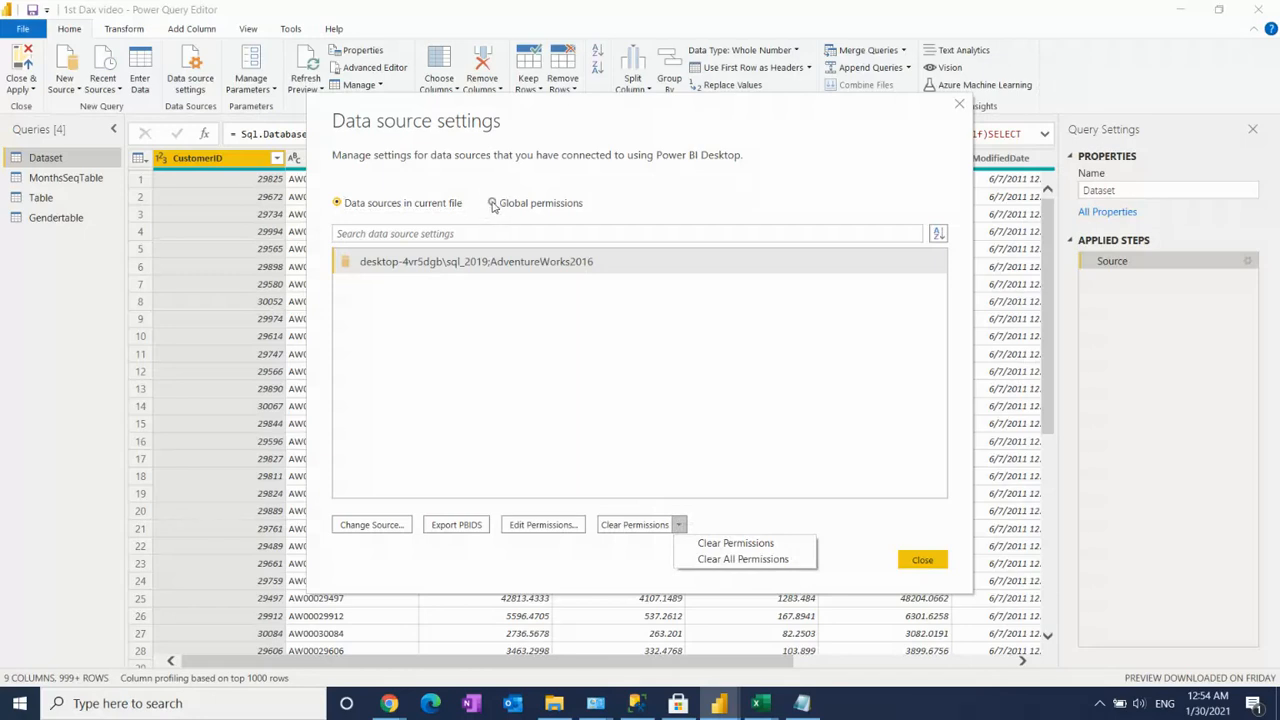
{"action": "left_click", "coordinate": [492, 203]}
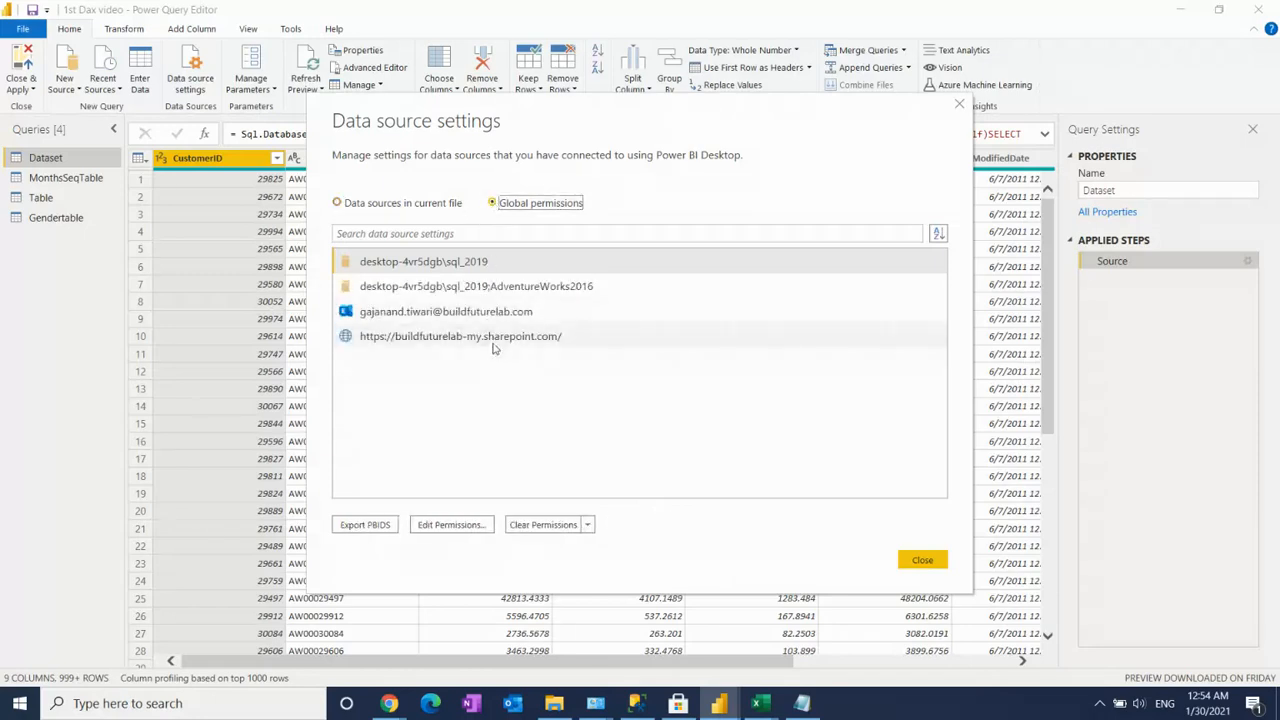
{"action": "left_click", "coordinate": [588, 524]}
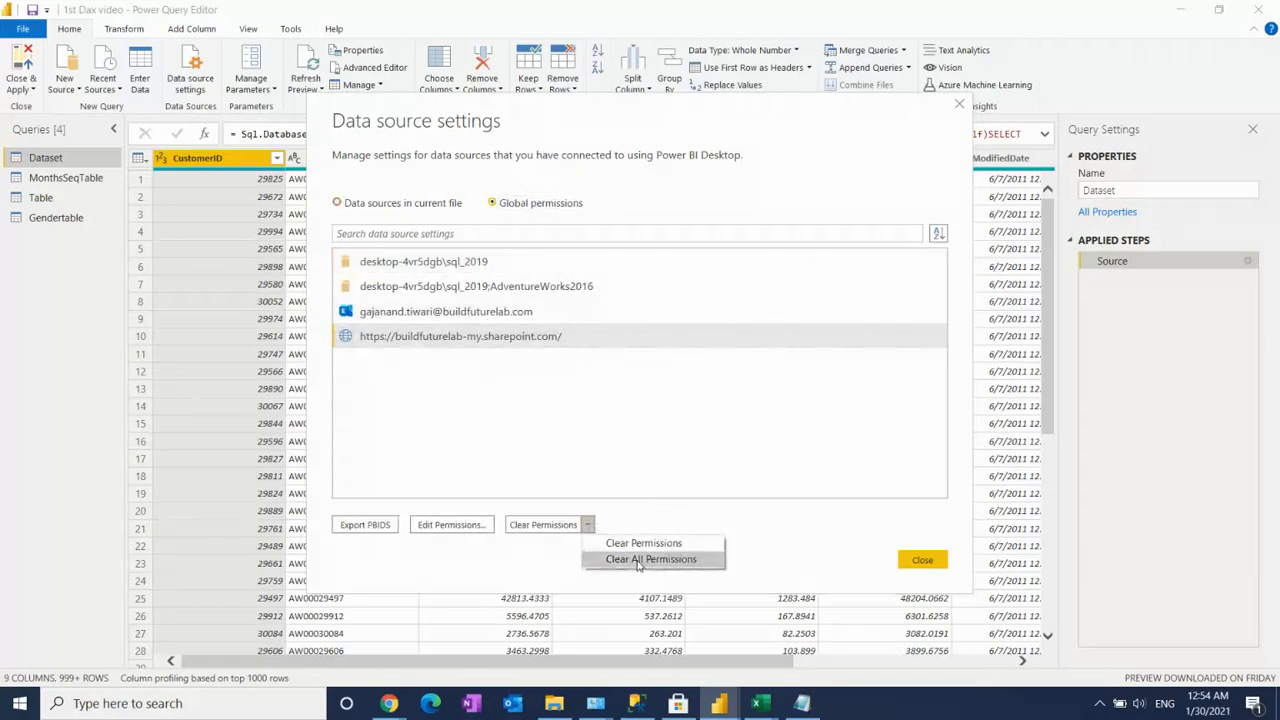
{"action": "left_click", "coordinate": [650, 559]}
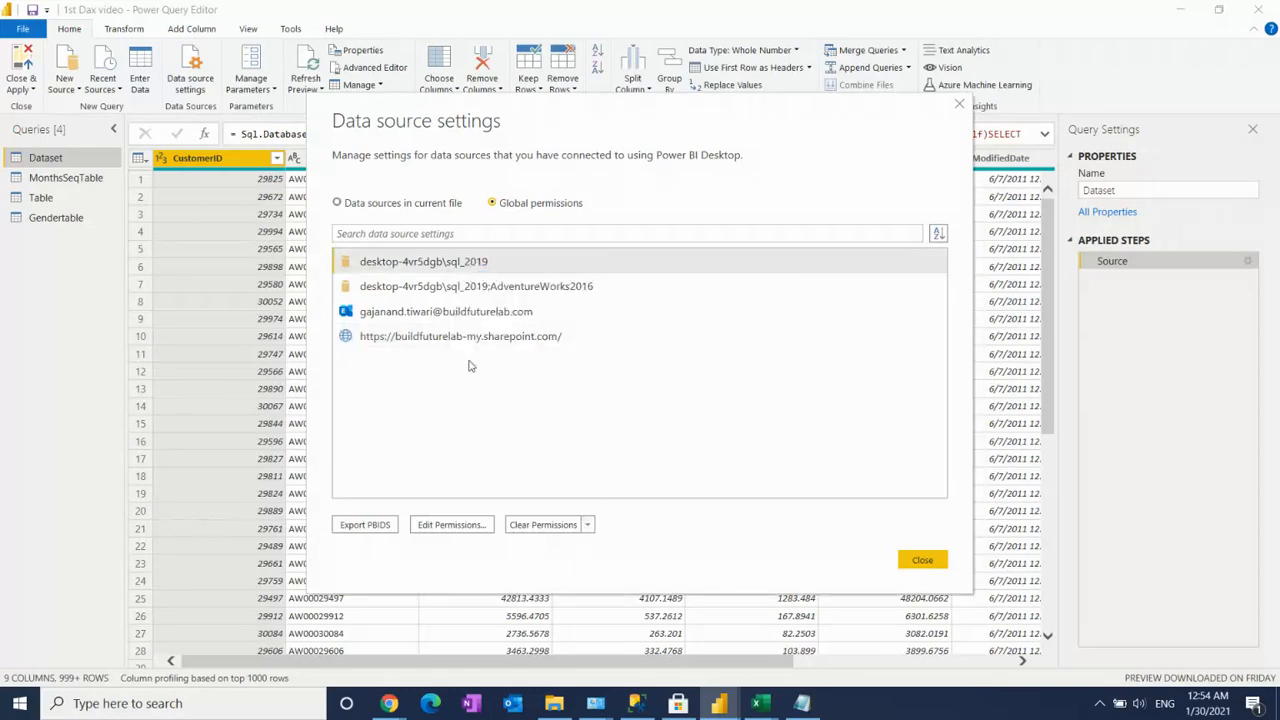
{"action": "left_click", "coordinate": [543, 524]}
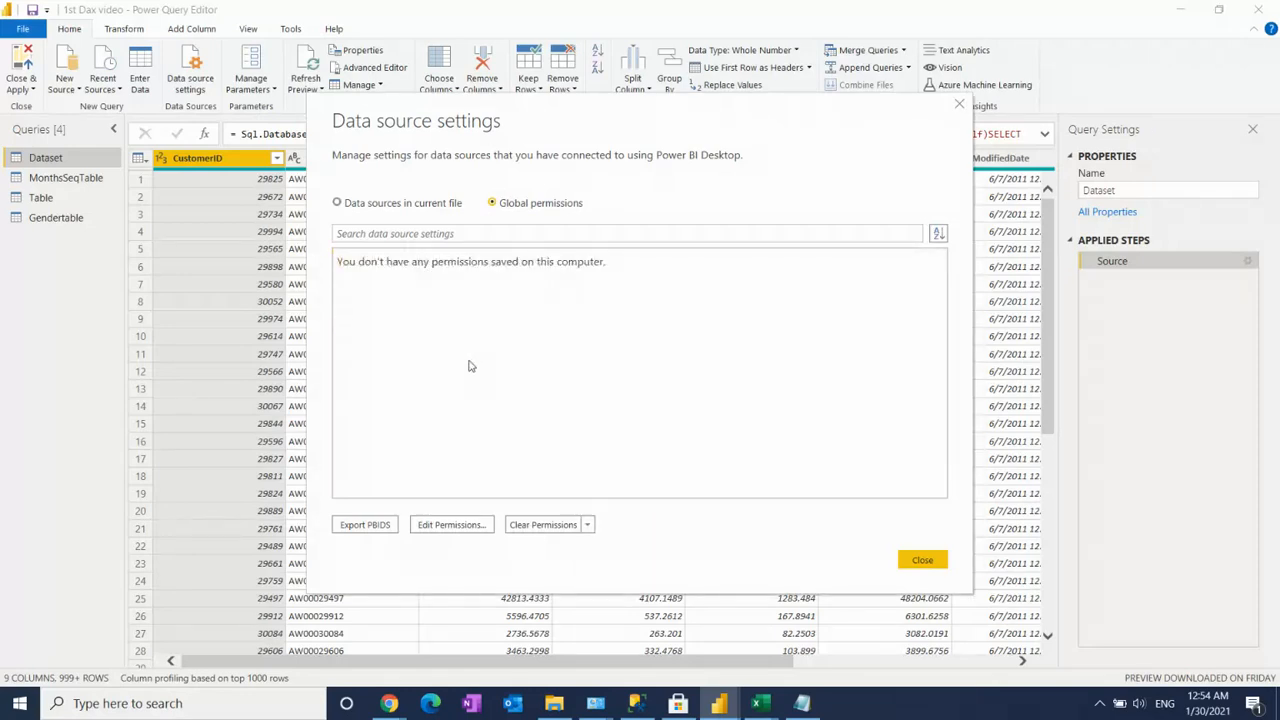
Step: Select the full SharePoint link to Data1.xlsx in Notepad
{"action": "left_click", "coordinate": [921, 559]}
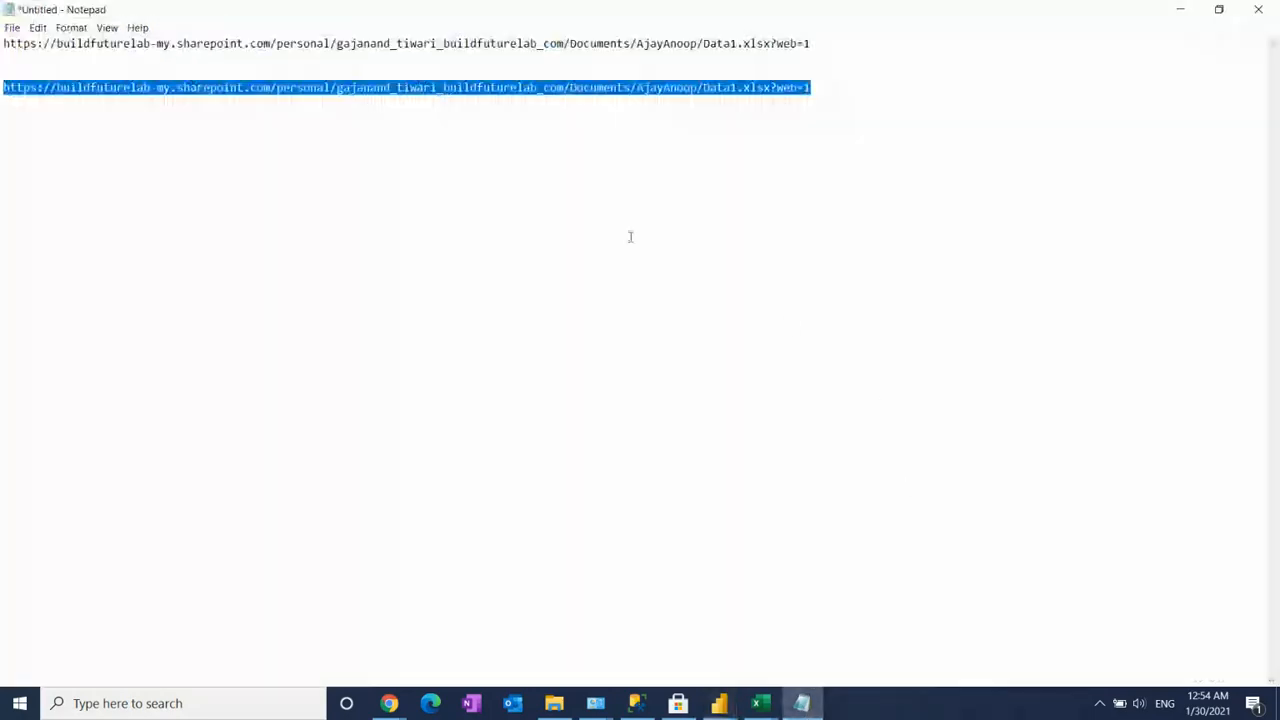
{"action": "left_click_drag", "start_coordinate": [517, 87], "coordinate": [770, 87]}
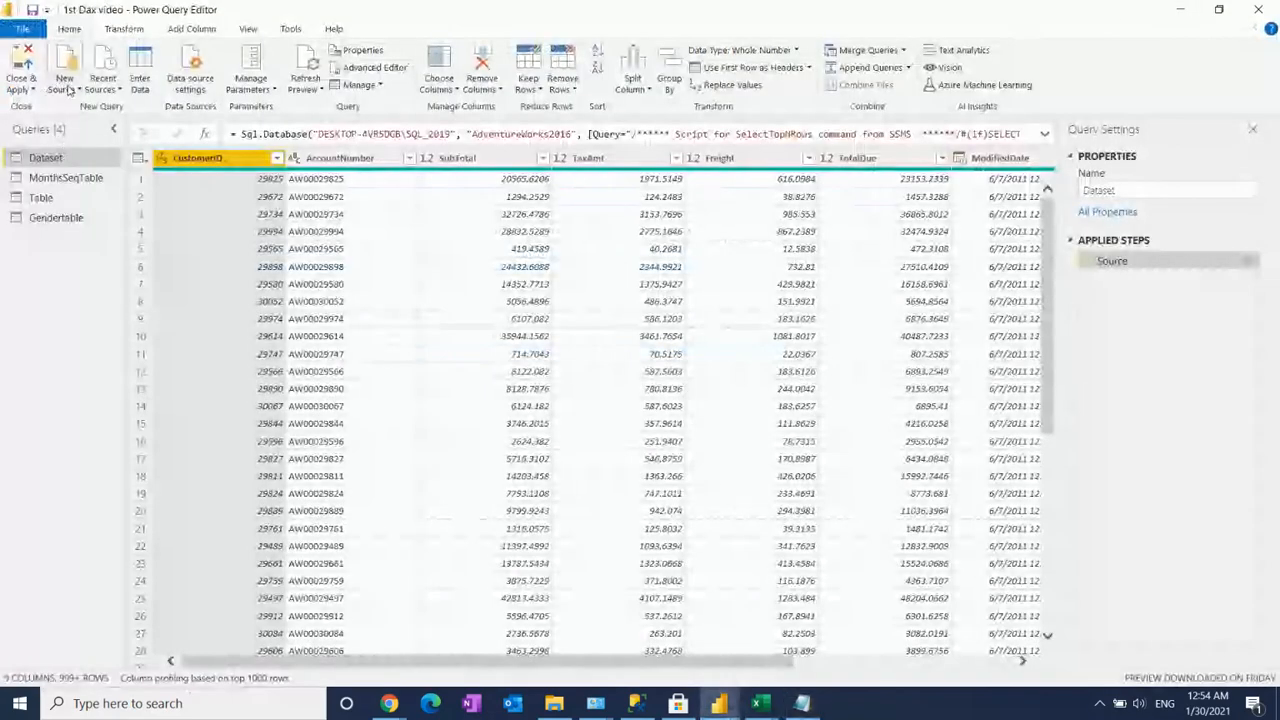
Step: Add a Web source with the SharePoint file URL and sign in with an organizational account
{"action": "left_click", "coordinate": [64, 70]}
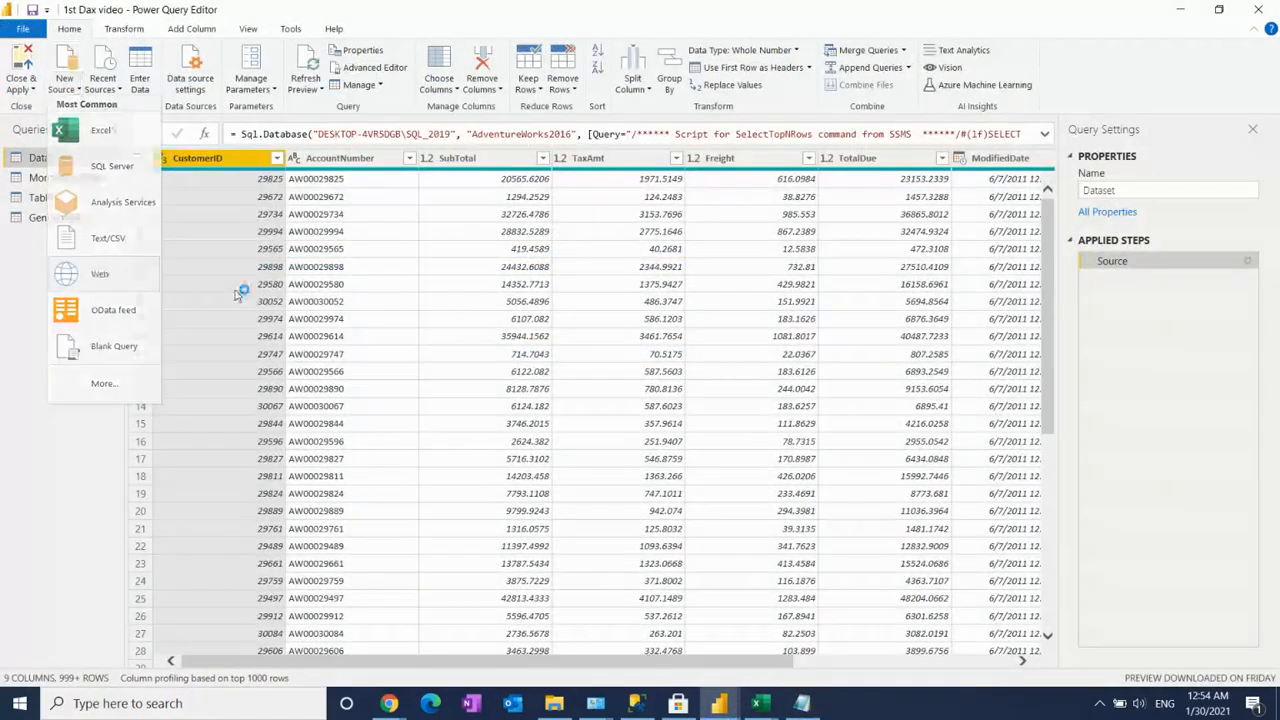
{"action": "left_click", "coordinate": [99, 273]}
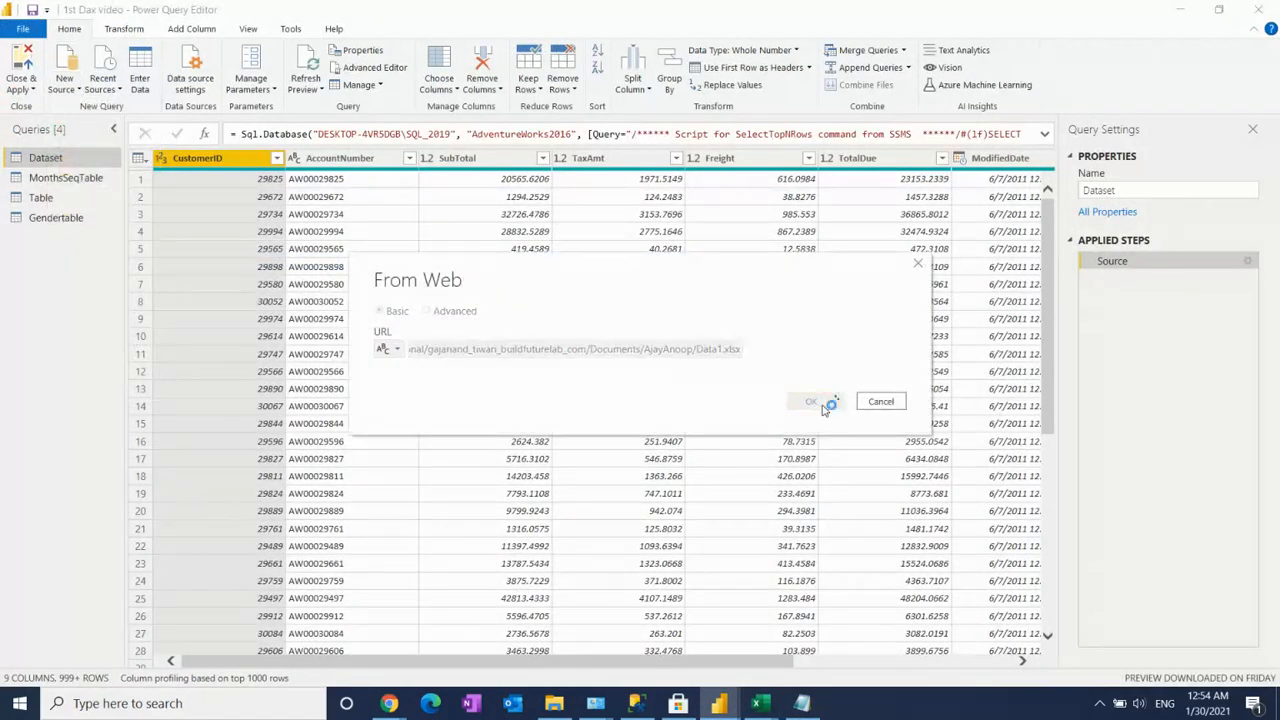
{"action": "left_click", "coordinate": [810, 401]}
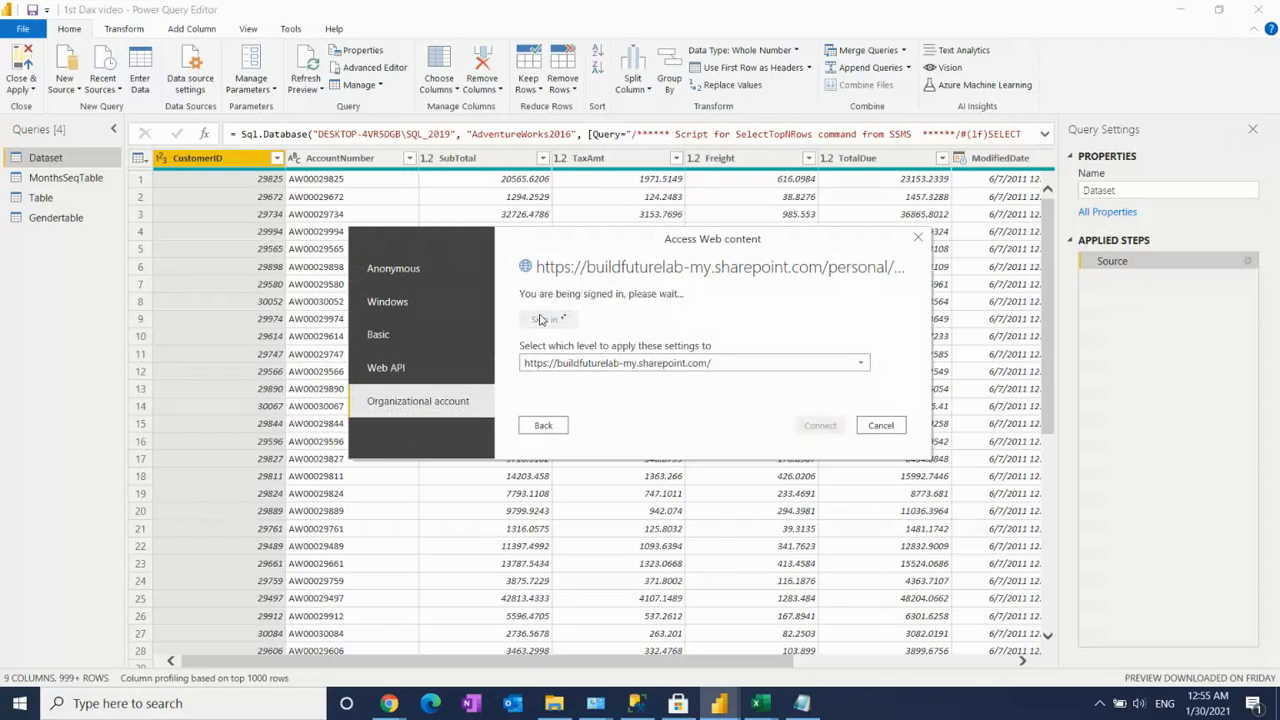
{"action": "left_click", "coordinate": [548, 319]}
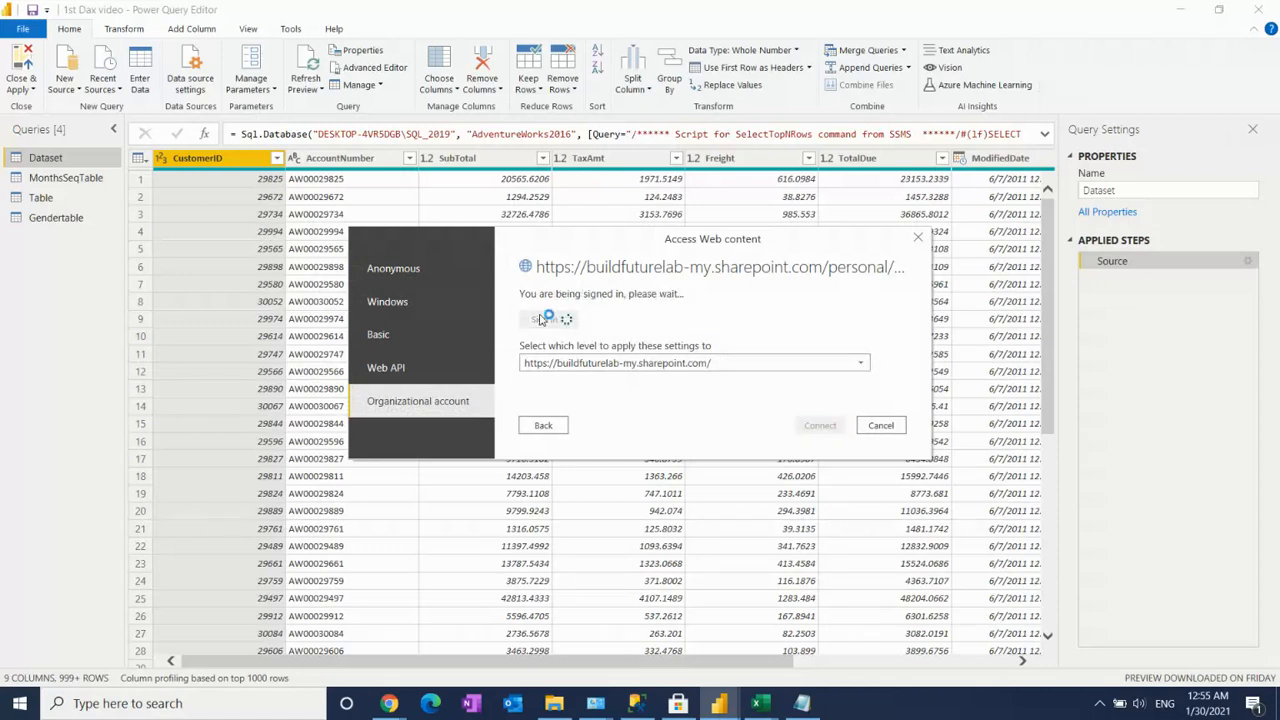
{"action": "left_click", "coordinate": [819, 425]}
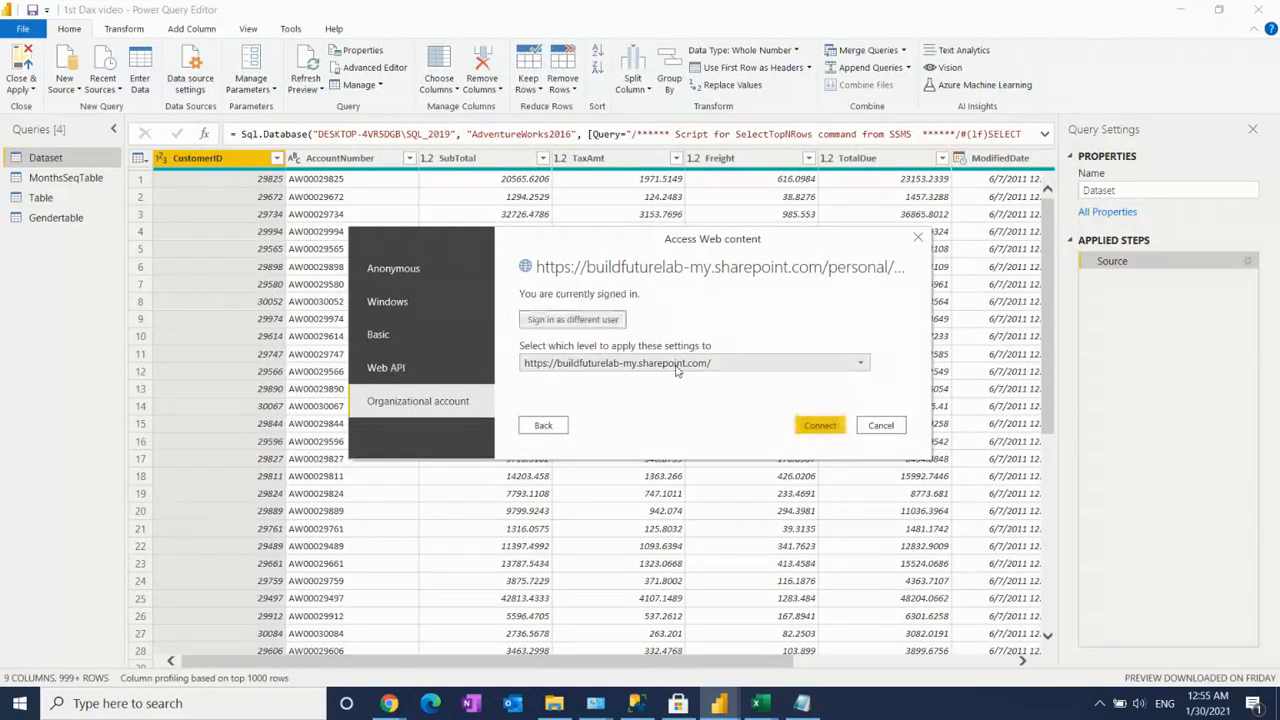
Step: Connect to the SharePoint workbook from the Access Web content dialog
{"action": "left_click", "coordinate": [819, 425]}
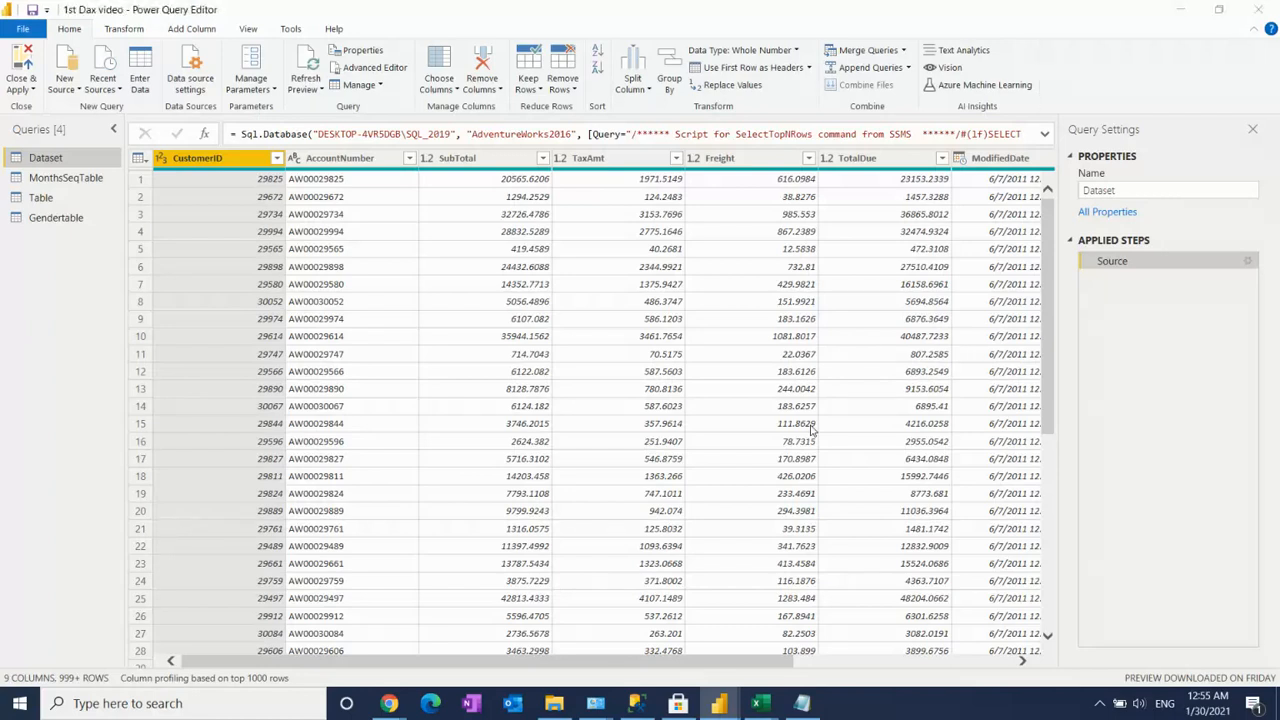
{"action": "mouse_move", "coordinate": [277, 252]}
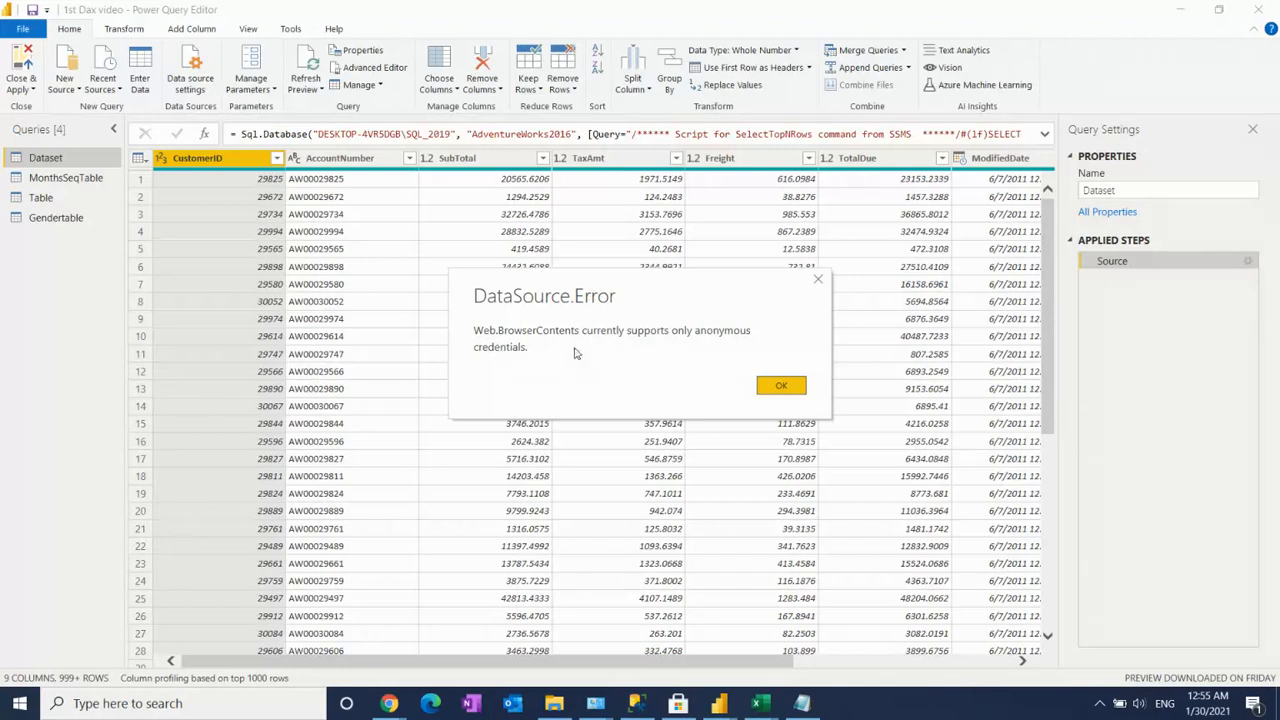
{"action": "mouse_move", "coordinate": [695, 360]}
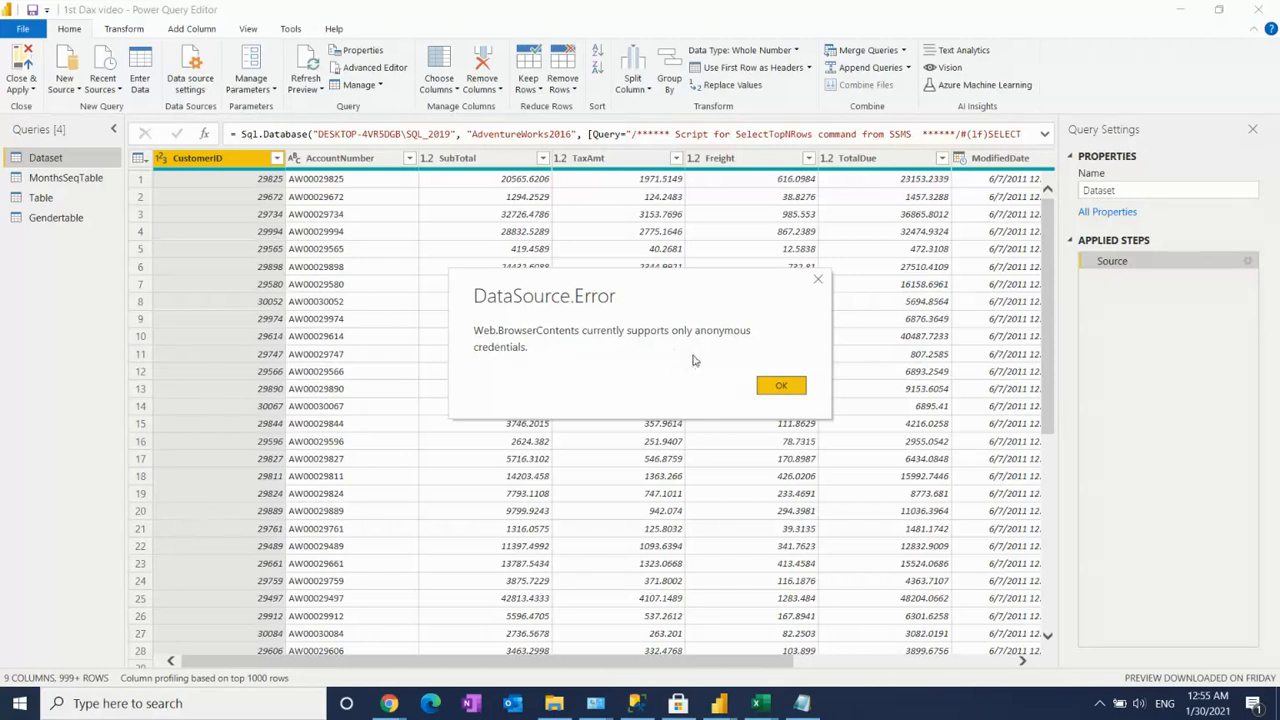
Step: Dismiss the anonymous-credentials DataSource.Error message
{"action": "left_click", "coordinate": [781, 385]}
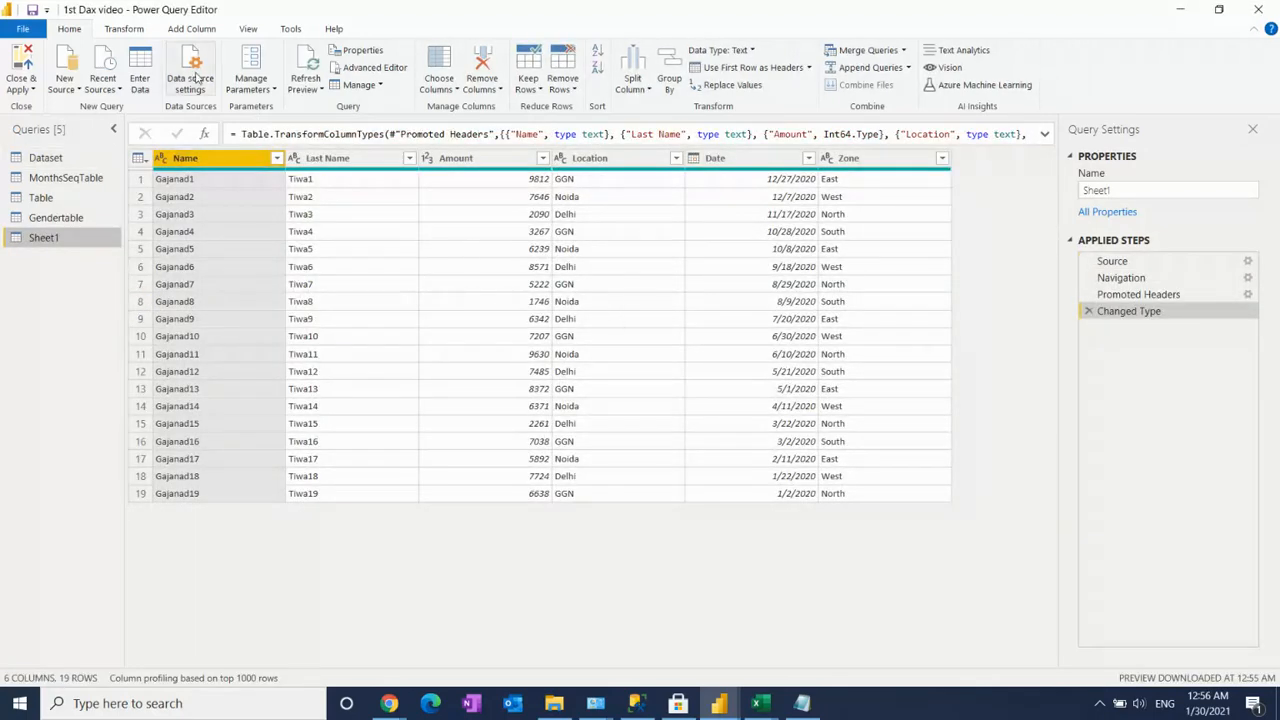
{"action": "left_click", "coordinate": [190, 70]}
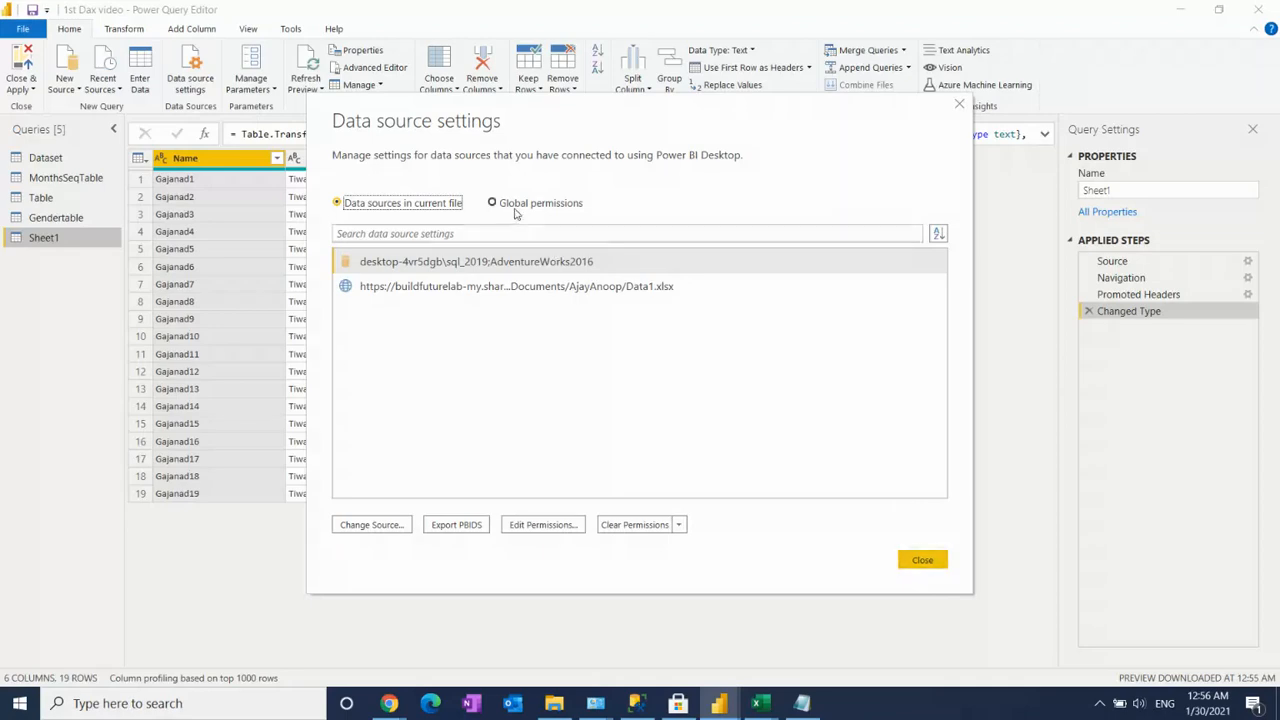
{"action": "left_click", "coordinate": [491, 202]}
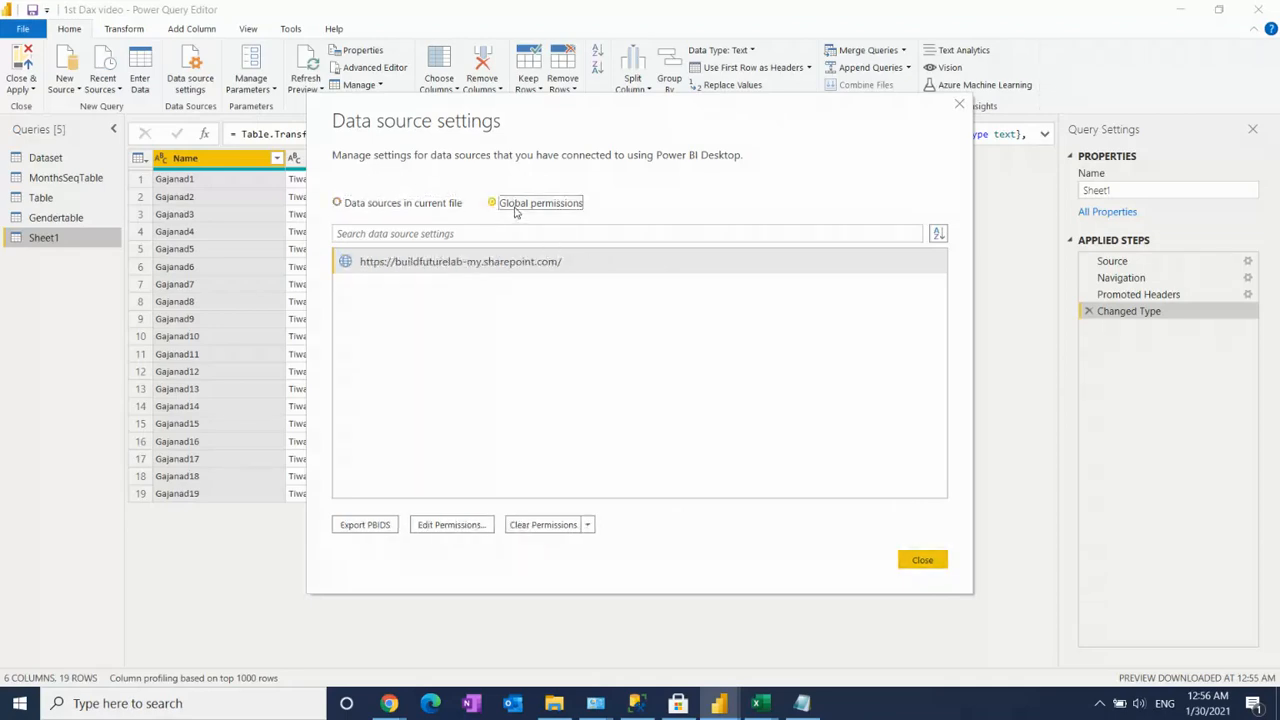
{"action": "left_click", "coordinate": [921, 559]}
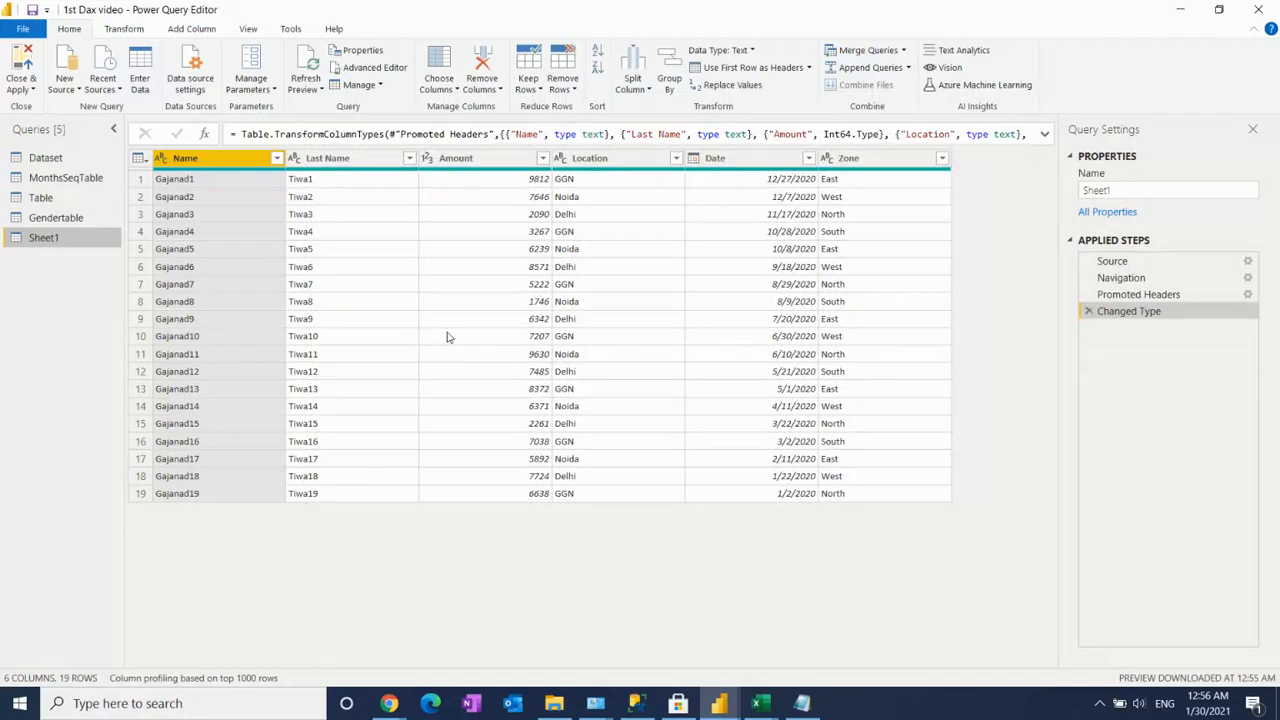
{"action": "mouse_move", "coordinate": [190, 65]}
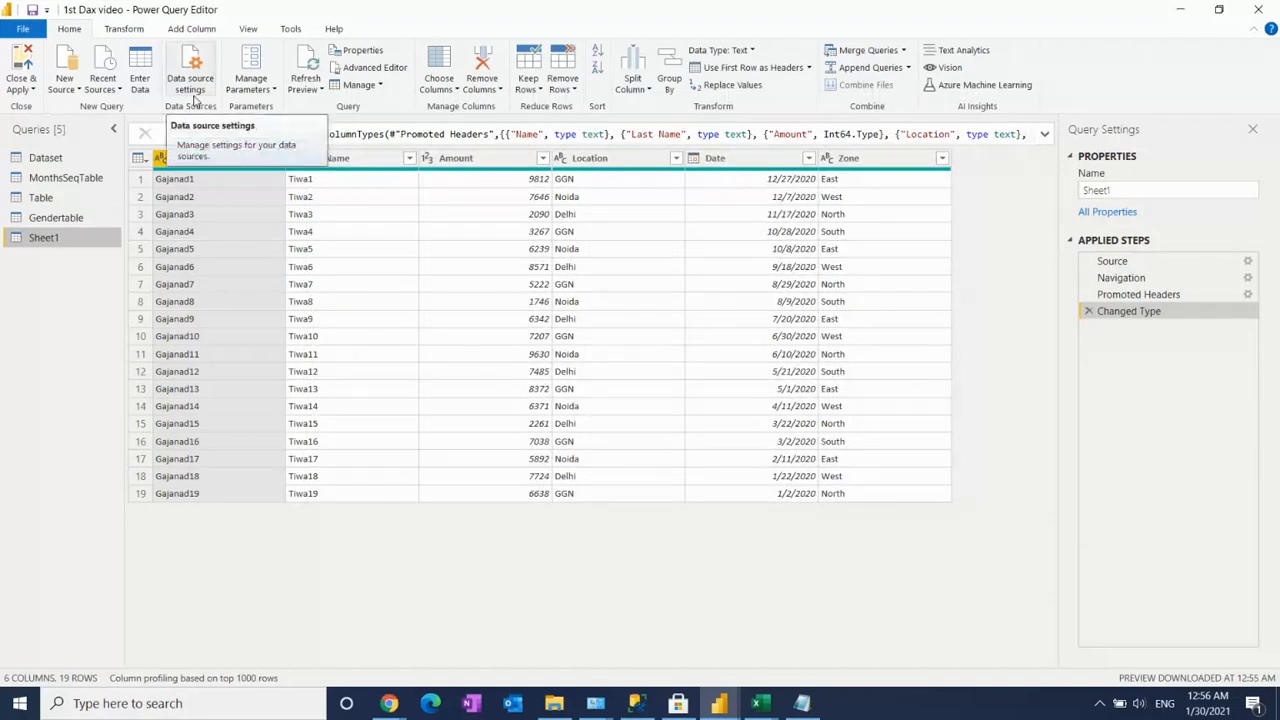